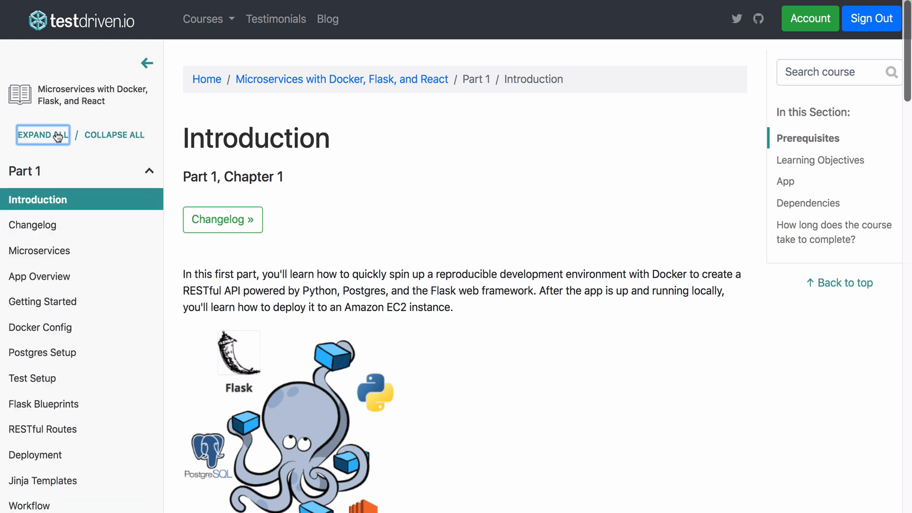
Step: Expand the outline, jump to Dependencies and back to top, then mark Introduction completed
{"action": "left_click", "coordinate": [148, 63]}
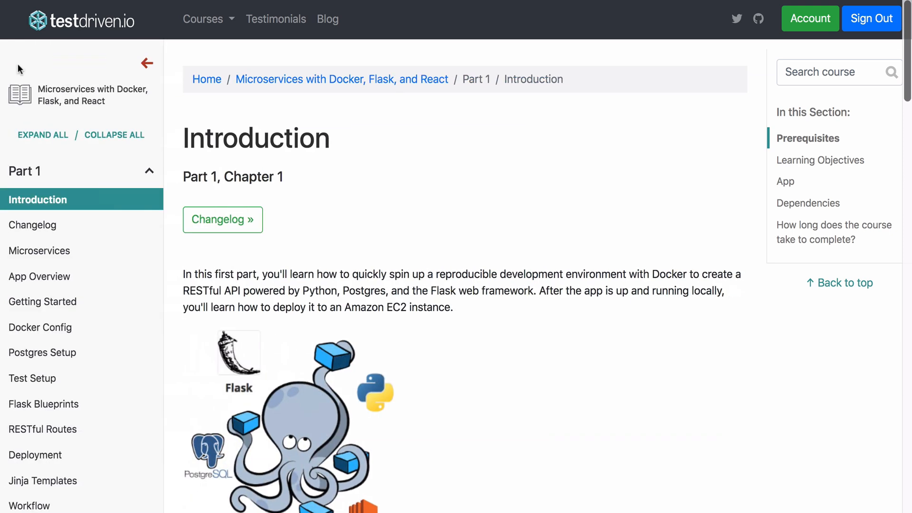
{"action": "mouse_move", "coordinate": [644, 174]}
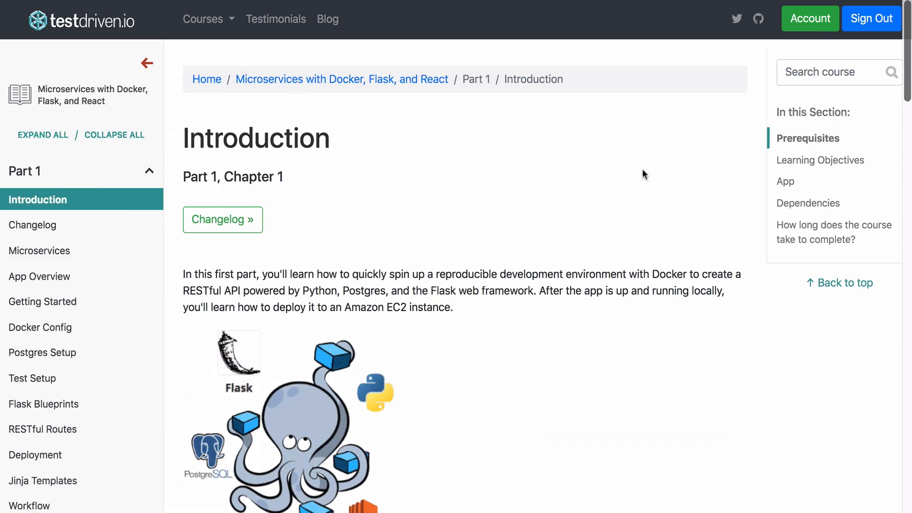
{"action": "scroll", "scroll_direction": "down", "scroll_amount": 3}
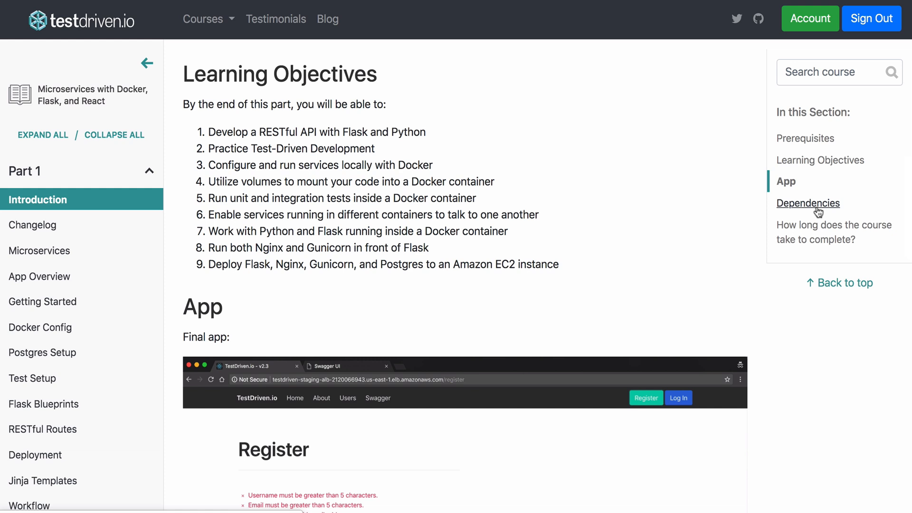
{"action": "left_click", "coordinate": [808, 202]}
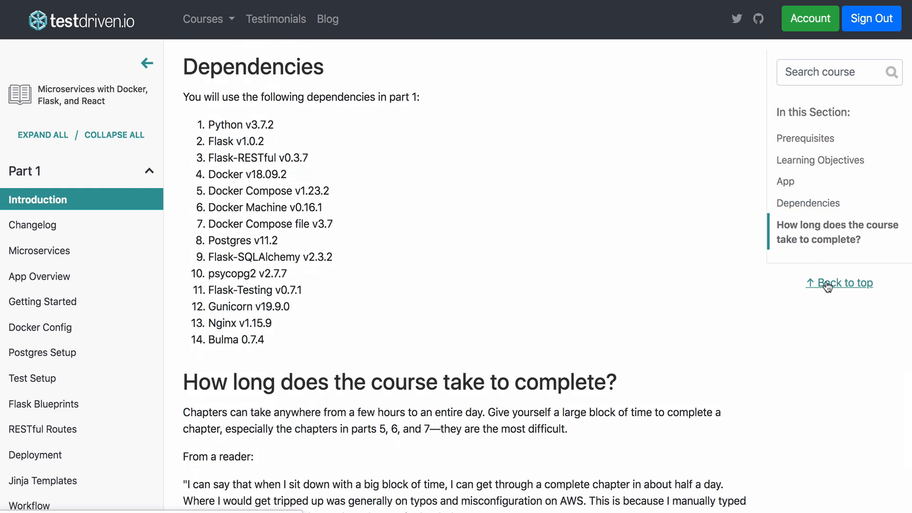
{"action": "left_click", "coordinate": [844, 283]}
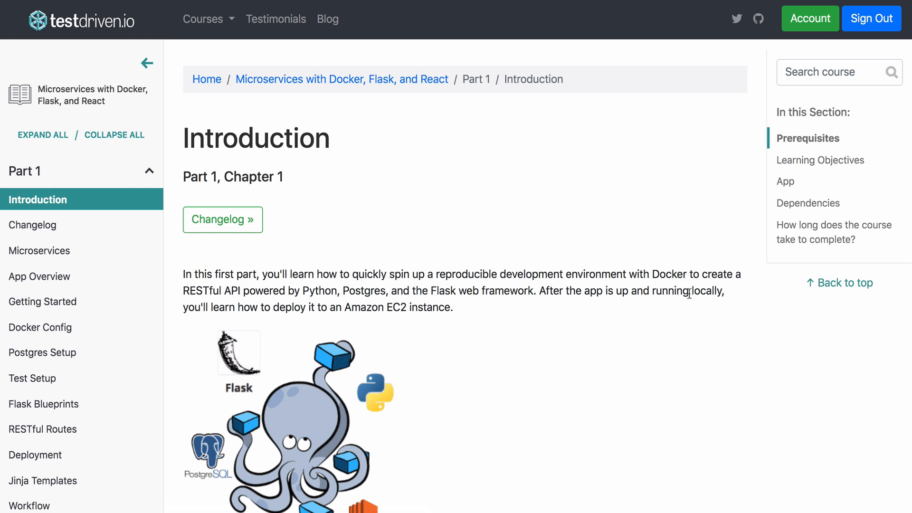
{"action": "scroll", "scroll_direction": "down", "scroll_amount": 3}
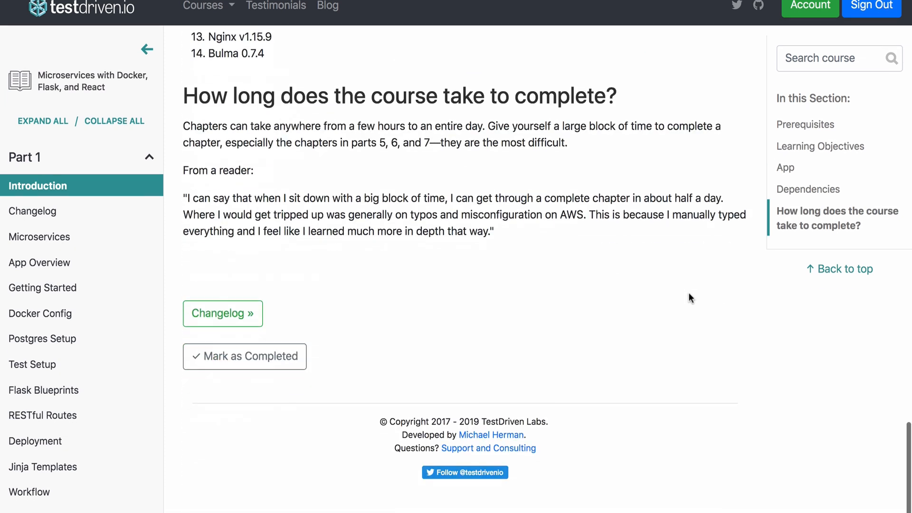
{"action": "left_click", "coordinate": [244, 355]}
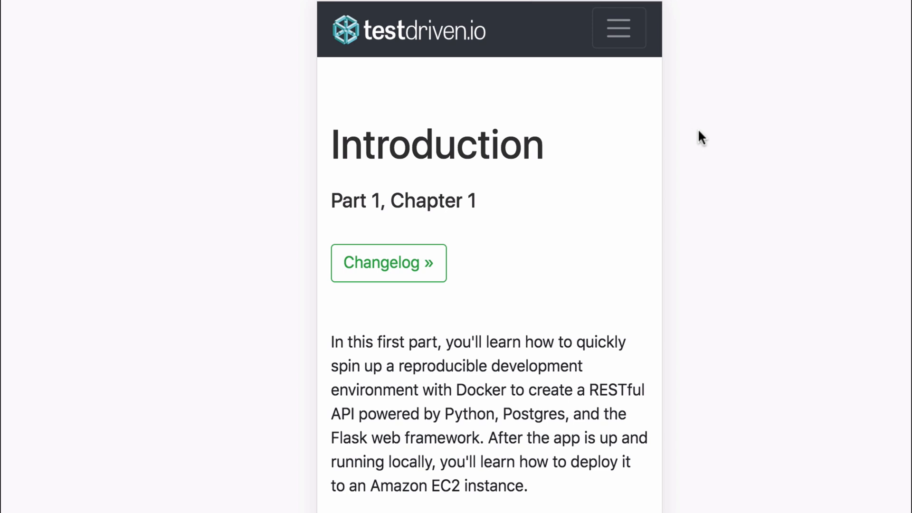
Step: Open the mobile hamburger menu, then collapse and re-expand all course outline parts
{"action": "left_click", "coordinate": [618, 27]}
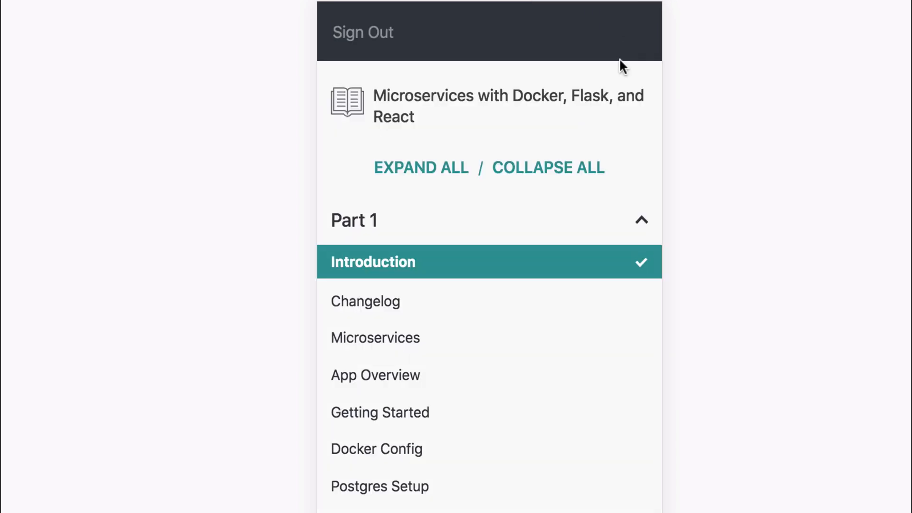
{"action": "left_click", "coordinate": [547, 345]}
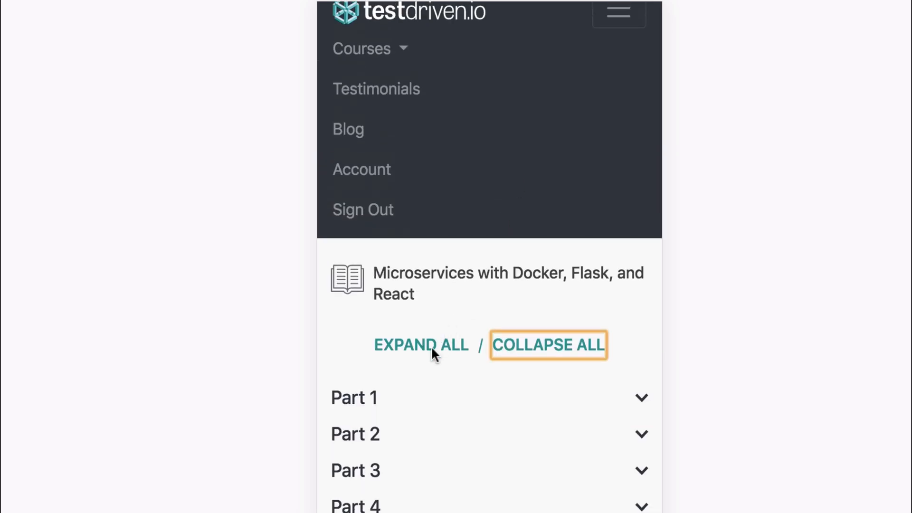
{"action": "left_click", "coordinate": [421, 345]}
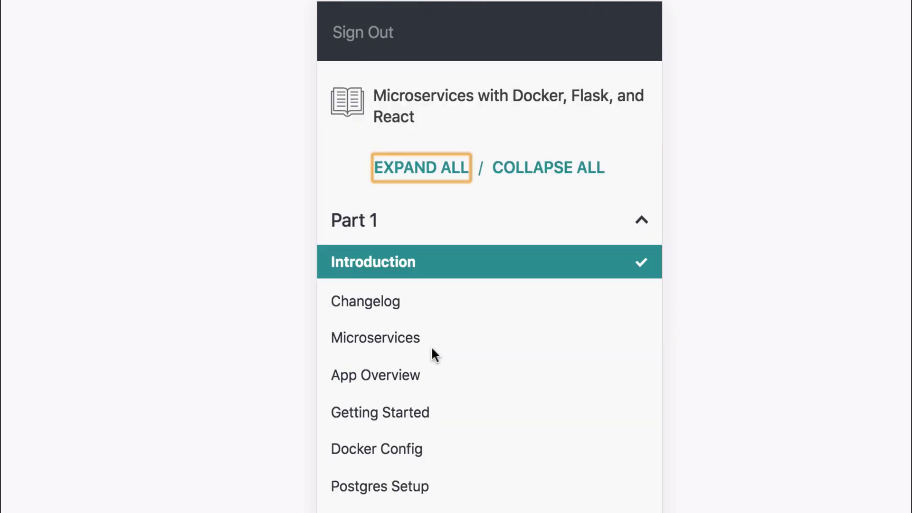